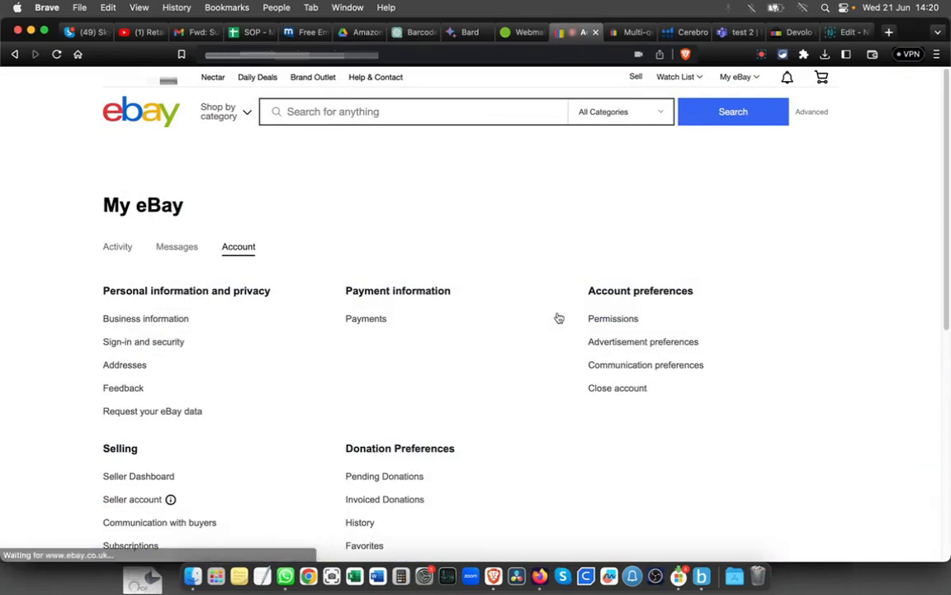
- Open Selling preferences from the Selling group of the My eBay Account page
scroll(down, 3)
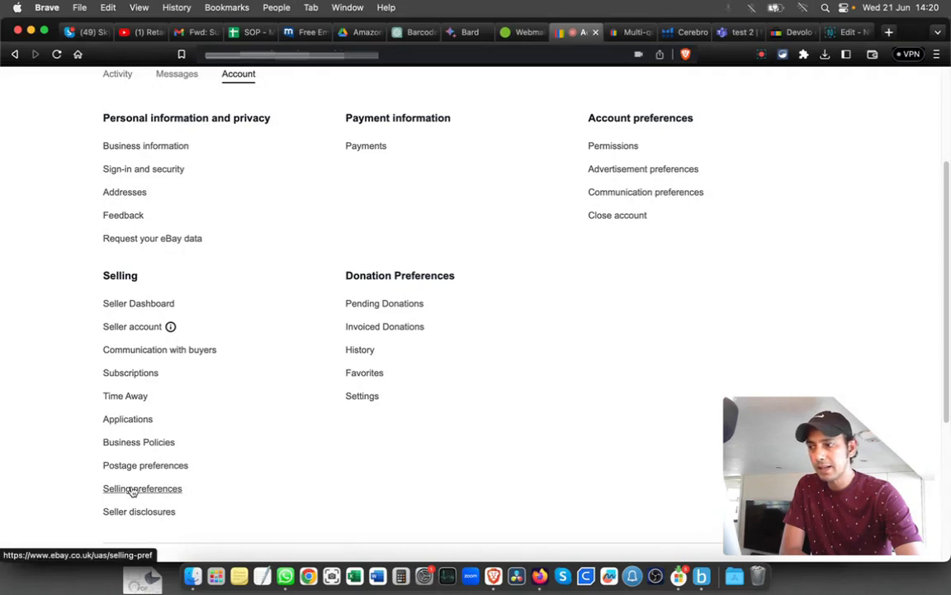
click(142, 488)
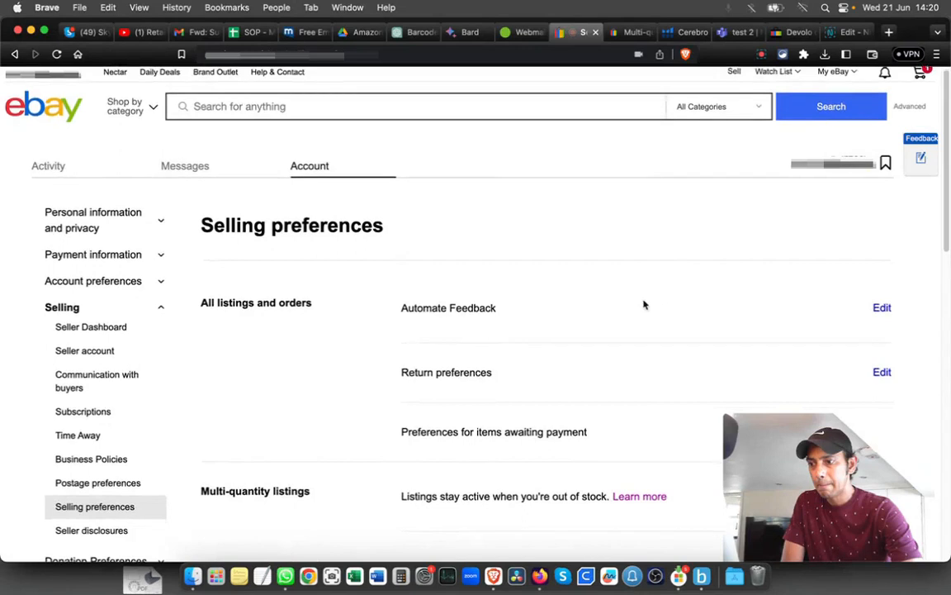
scroll(down, 3)
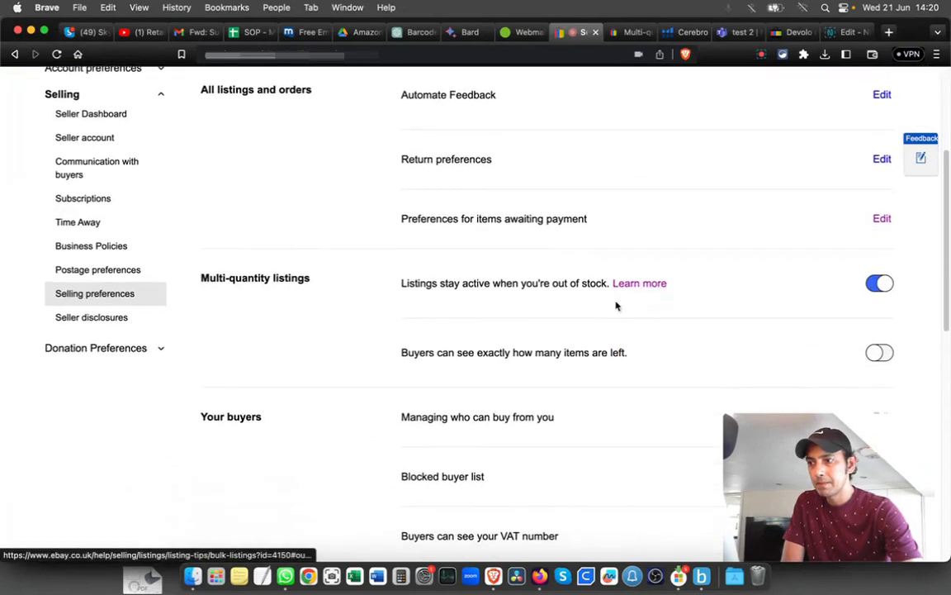
scroll(down, 3)
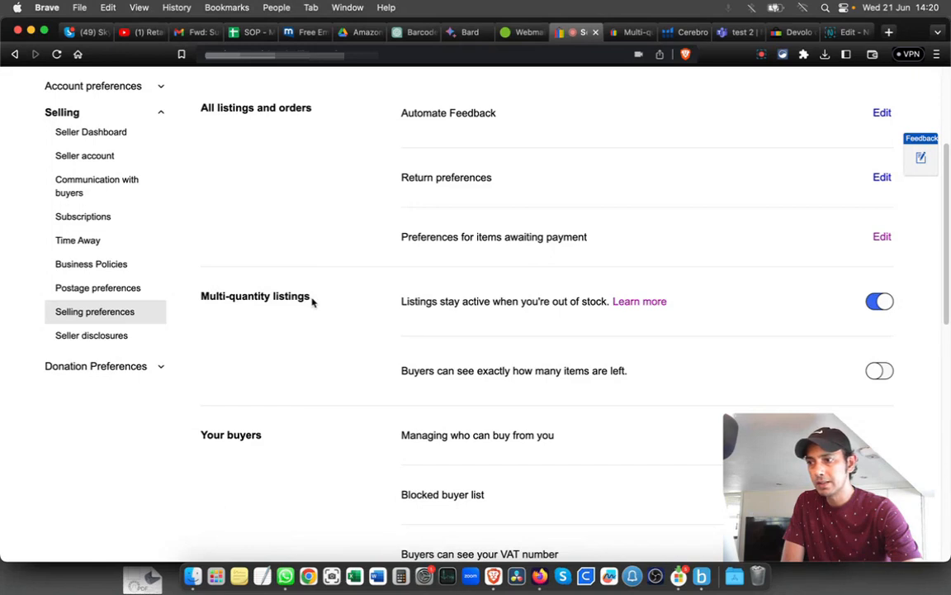
mouse_move(451, 310)
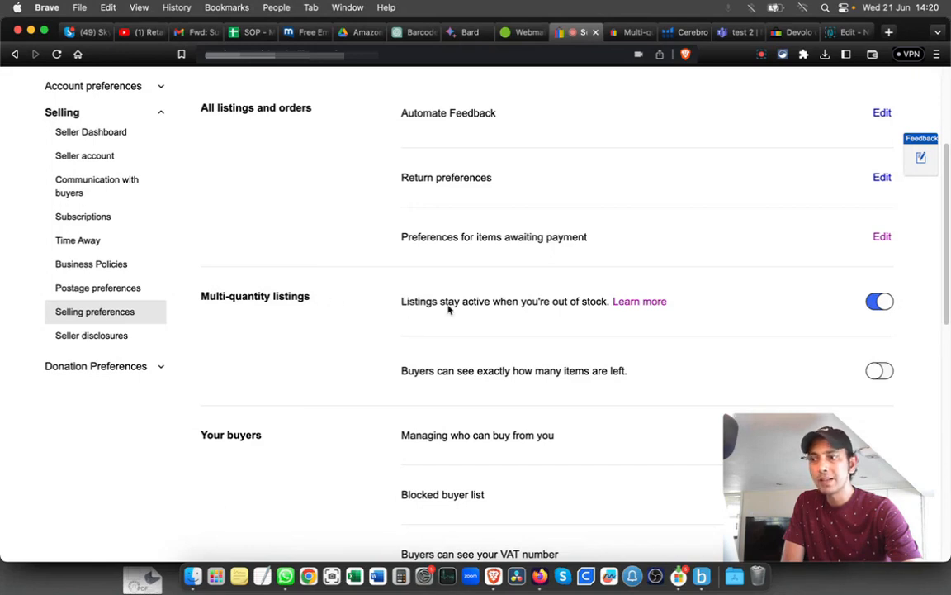
mouse_move(612, 312)
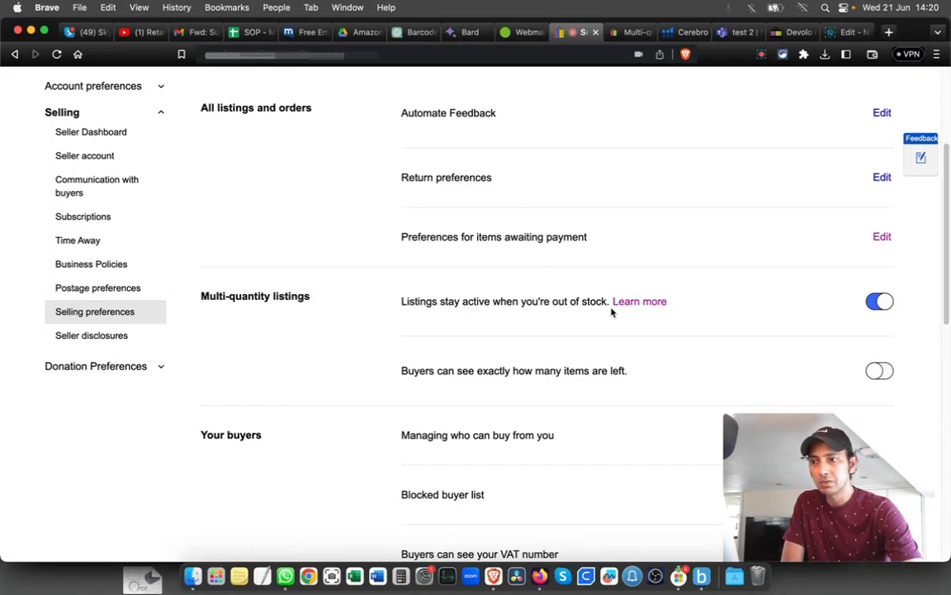
mouse_move(640, 301)
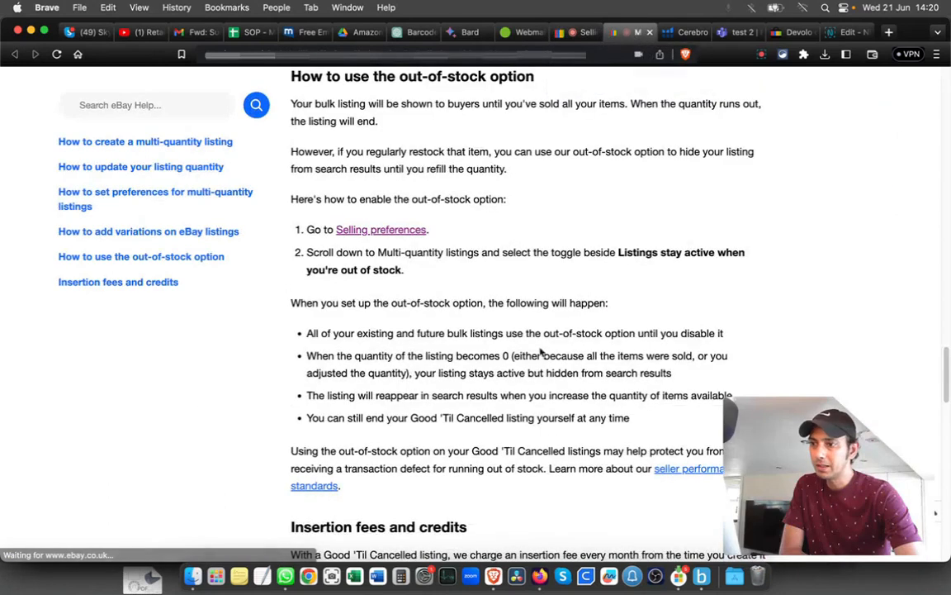
mouse_move(621, 326)
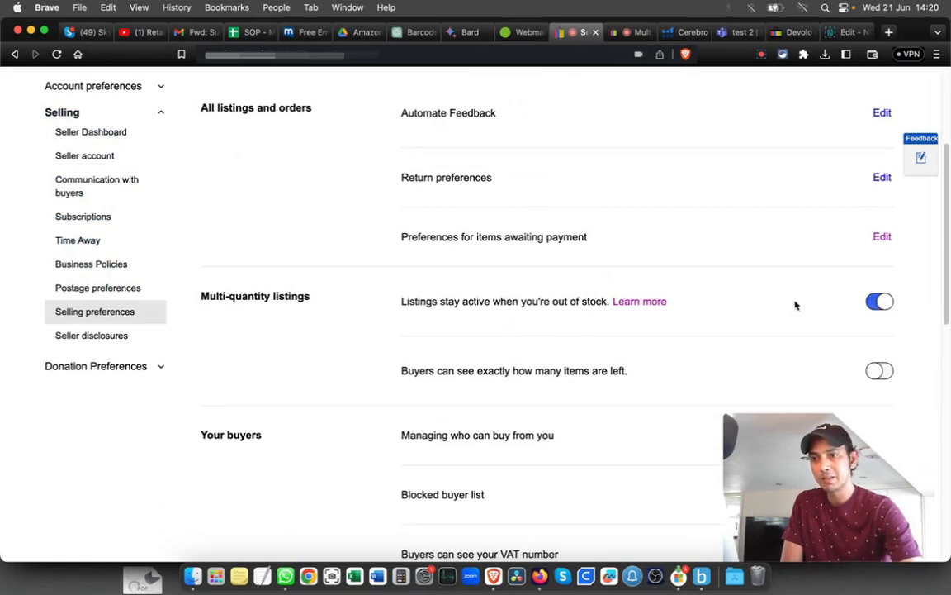
- Switch to the Devolo dLAN 500 Powerline adapter listing, shown out of stock with 516 sold
scroll(down, 3)
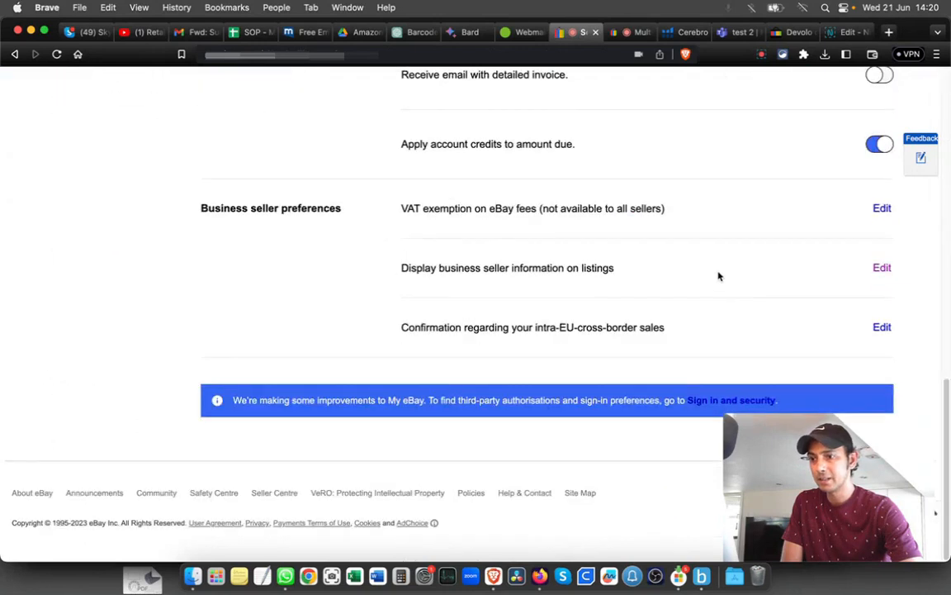
mouse_move(710, 265)
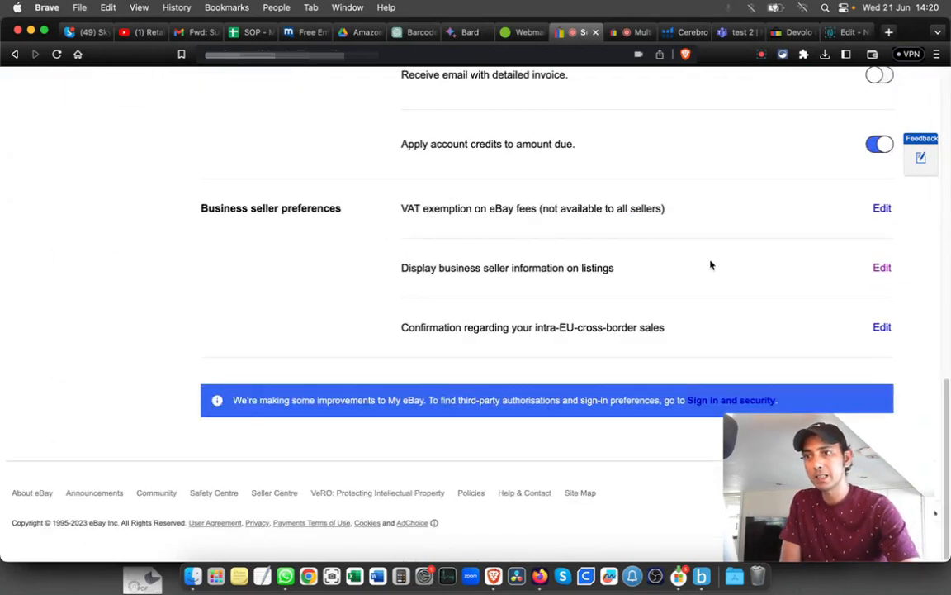
click(791, 32)
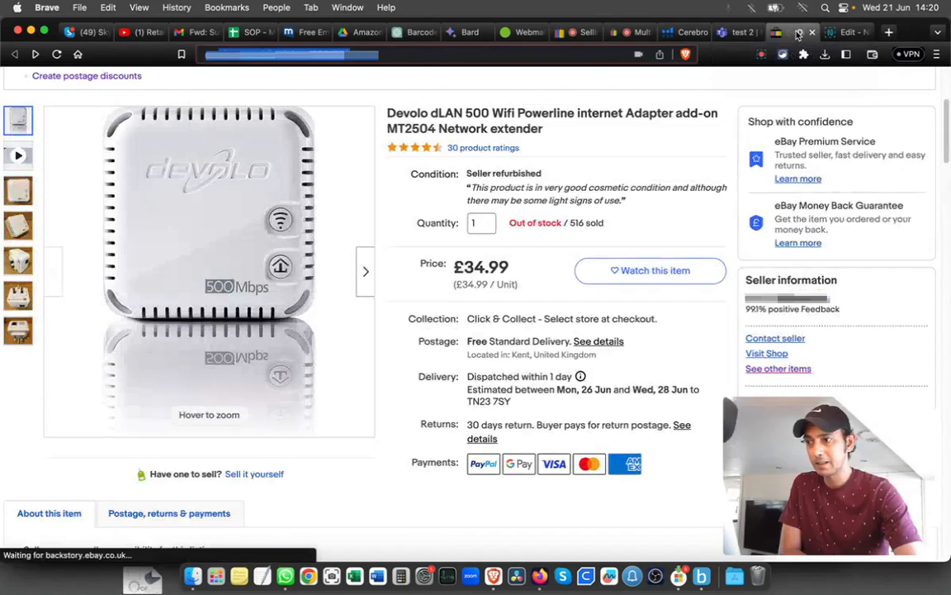